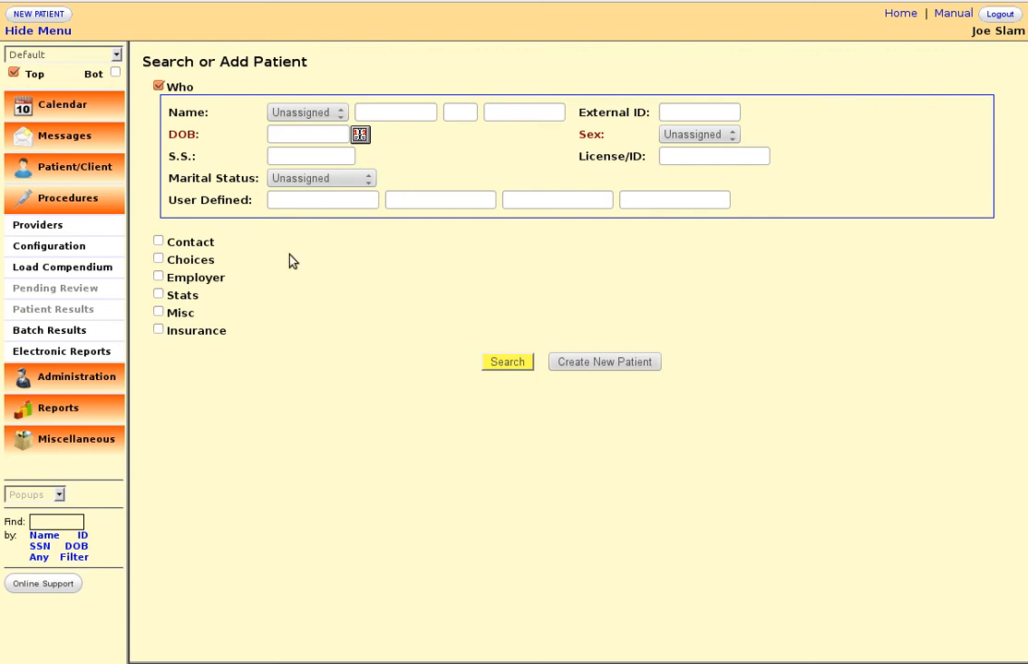
pyautogui.moveTo(138, 249)
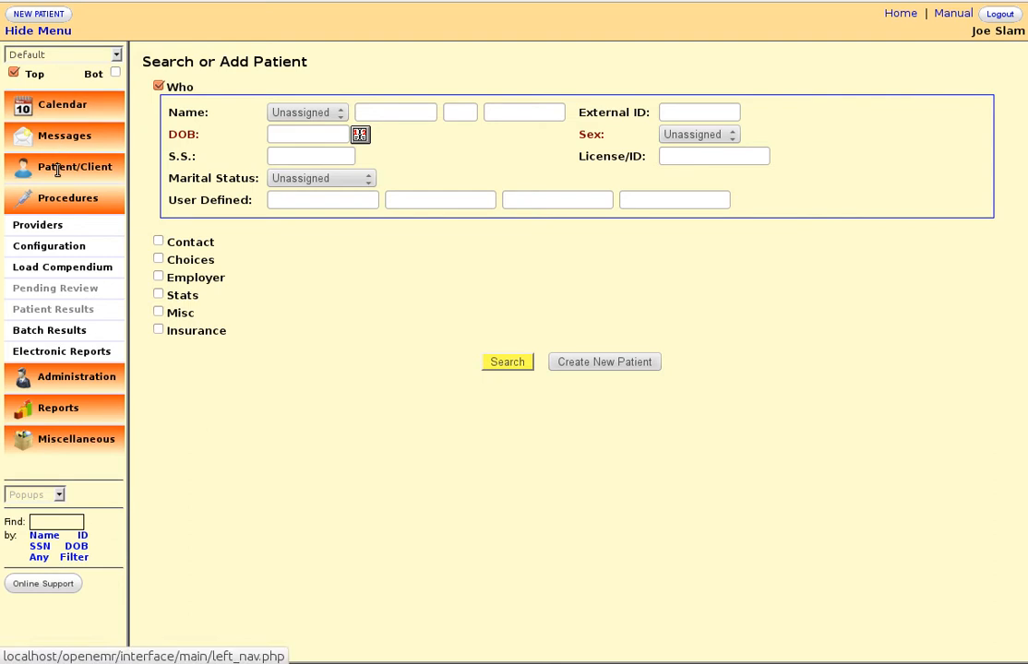
# Step: Bring up the patient list under Patient/Client, showing Berg, Zoid and Loren, Sophia
pyautogui.click(74, 166)
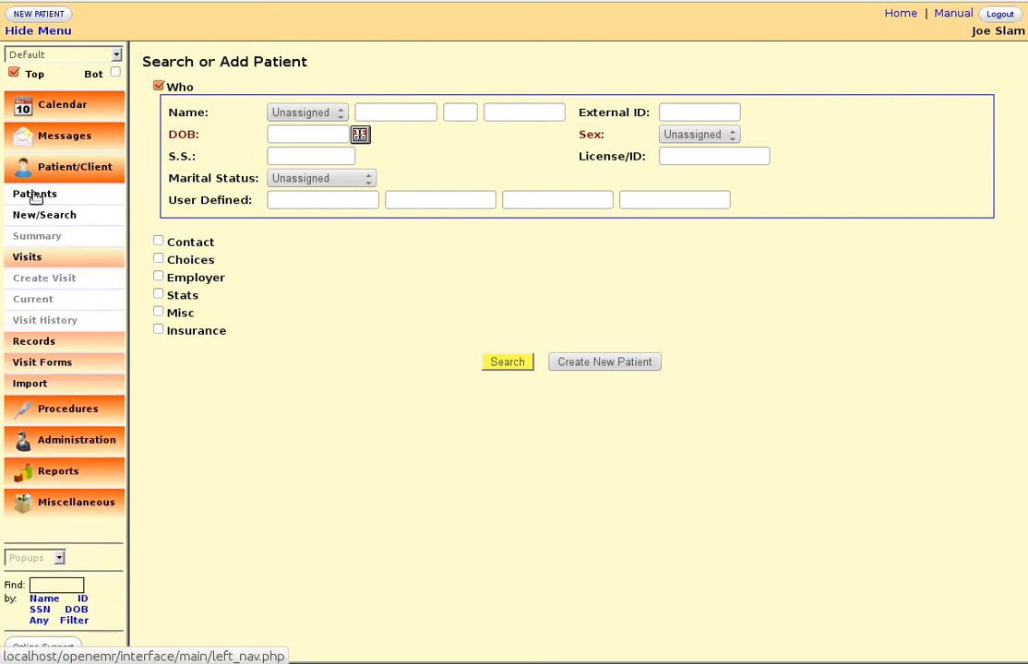
pyautogui.click(505, 360)
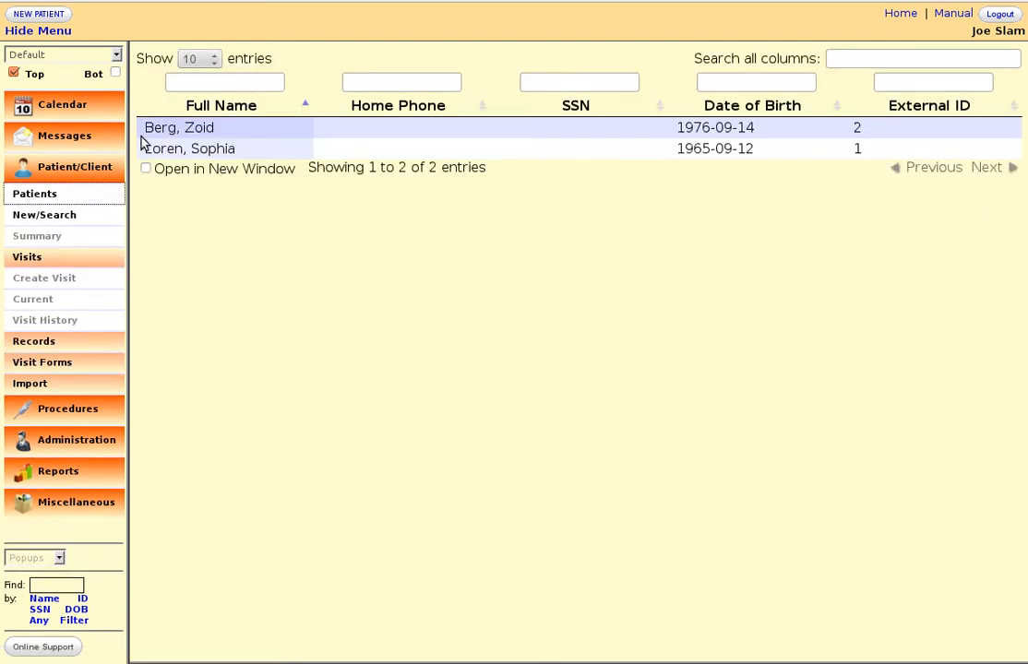
# Step: Load Berg, Zoid's dashboard and highlight the latest lab procedure date, 2014-02-26
pyautogui.doubleClick(177, 128)
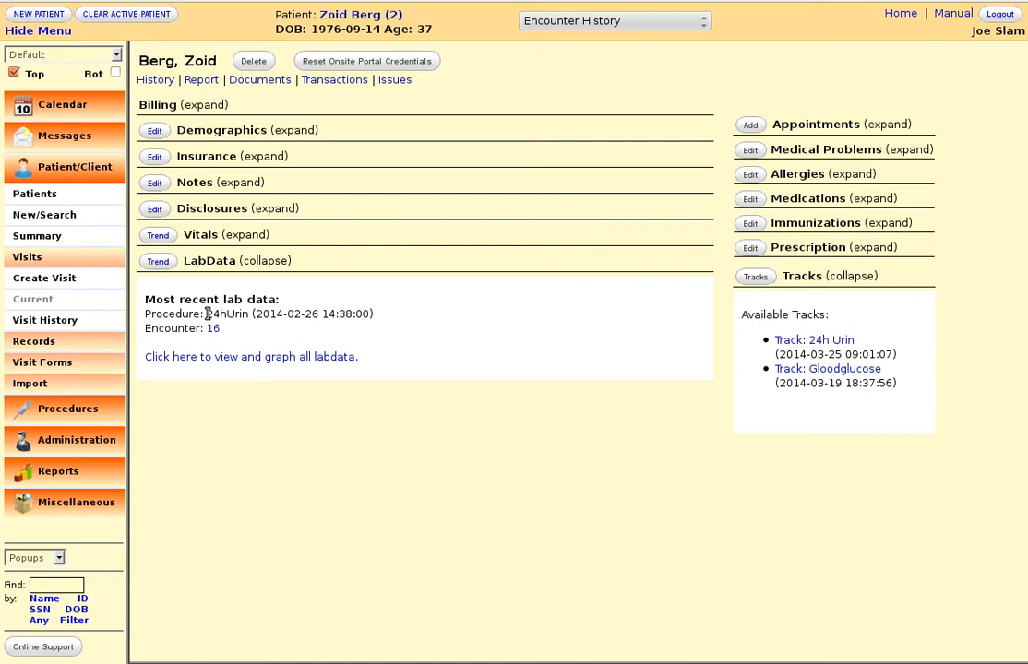
pyautogui.doubleClick(227, 314)
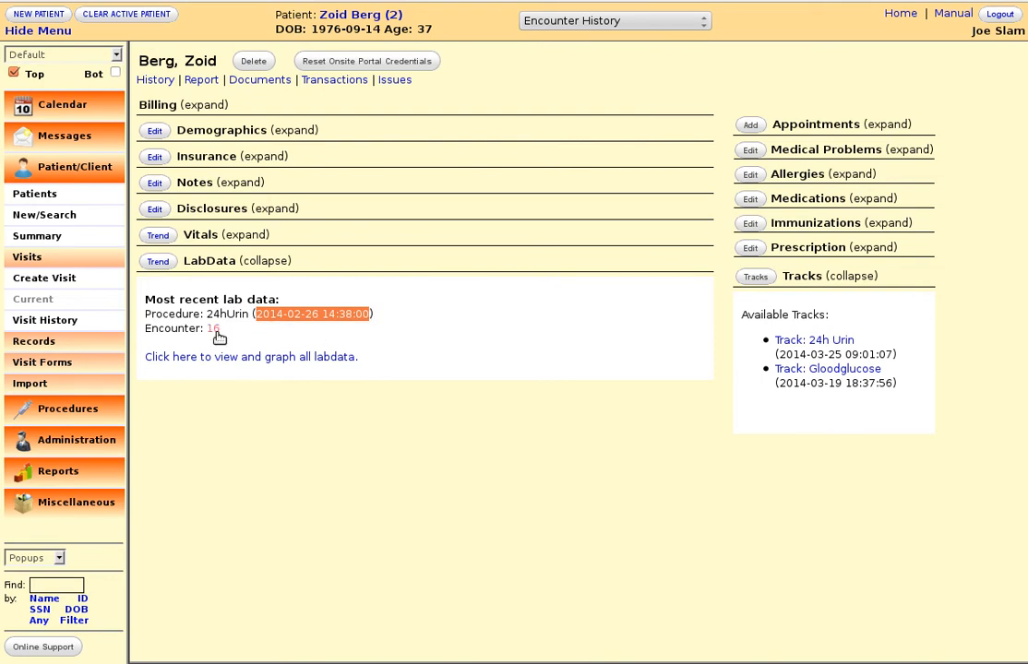
pyautogui.moveTo(213, 328)
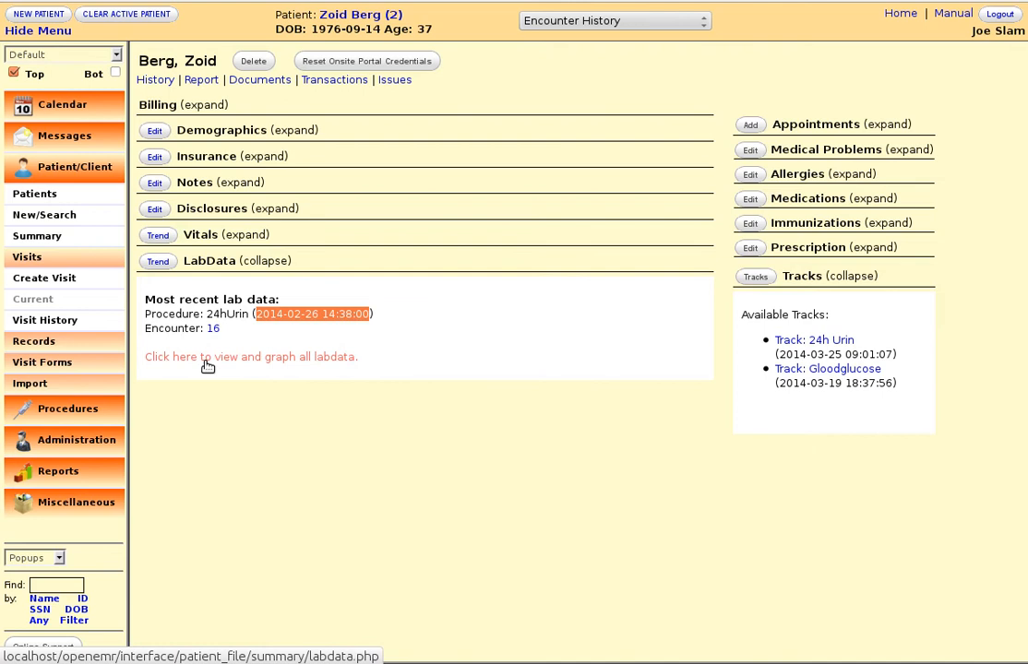
pyautogui.moveTo(277, 365)
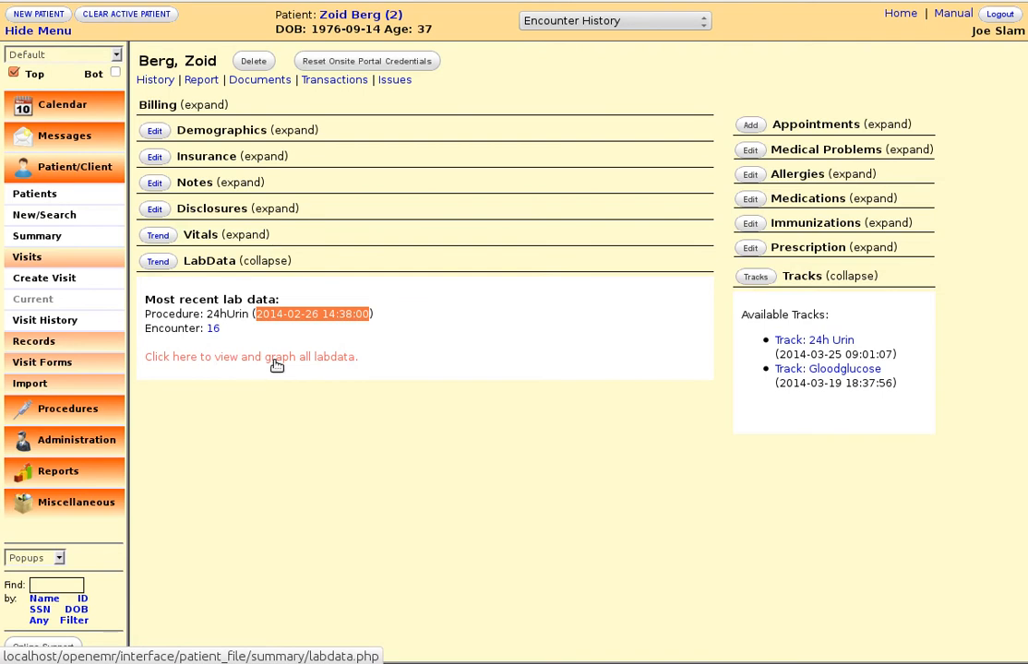
# Step: View all labdata for Zoid Berg with Toggle All checked and Matrix output kept
pyautogui.click(251, 356)
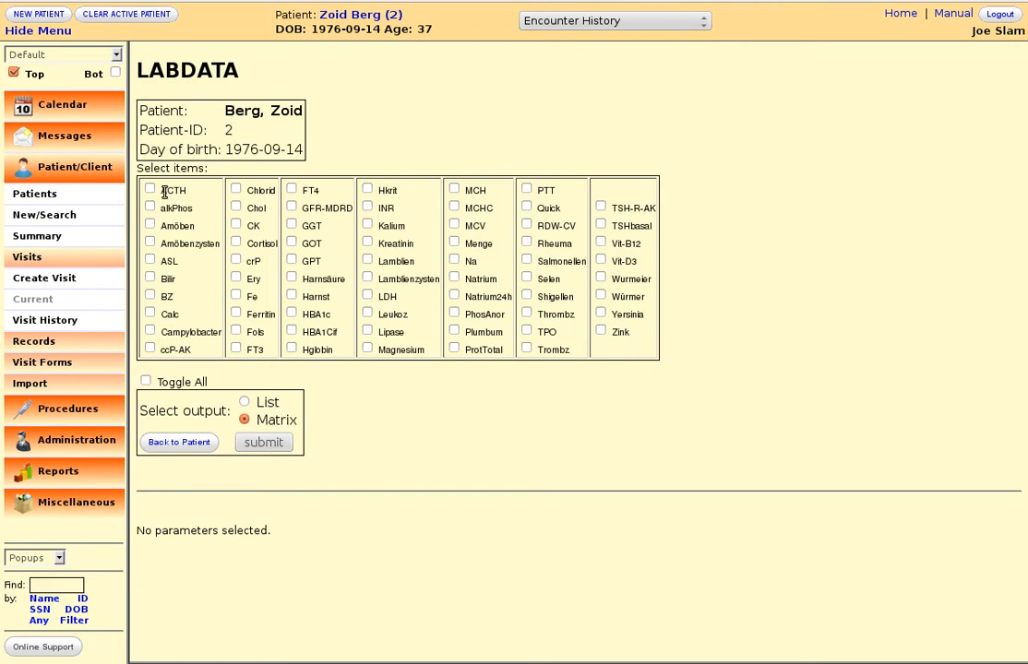
pyautogui.moveTo(181, 262)
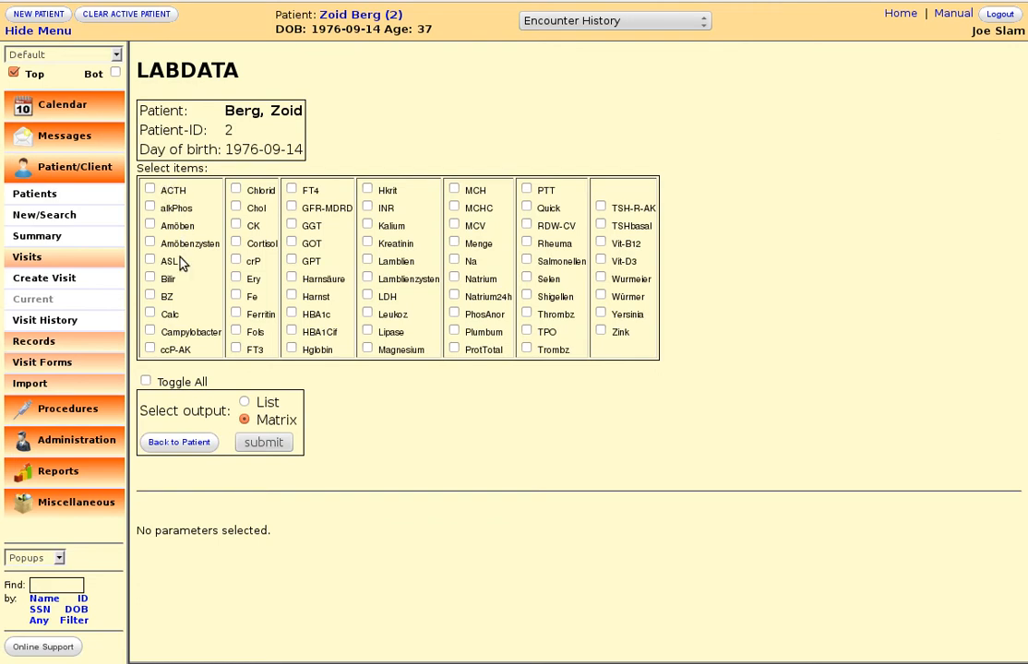
pyautogui.moveTo(229, 331)
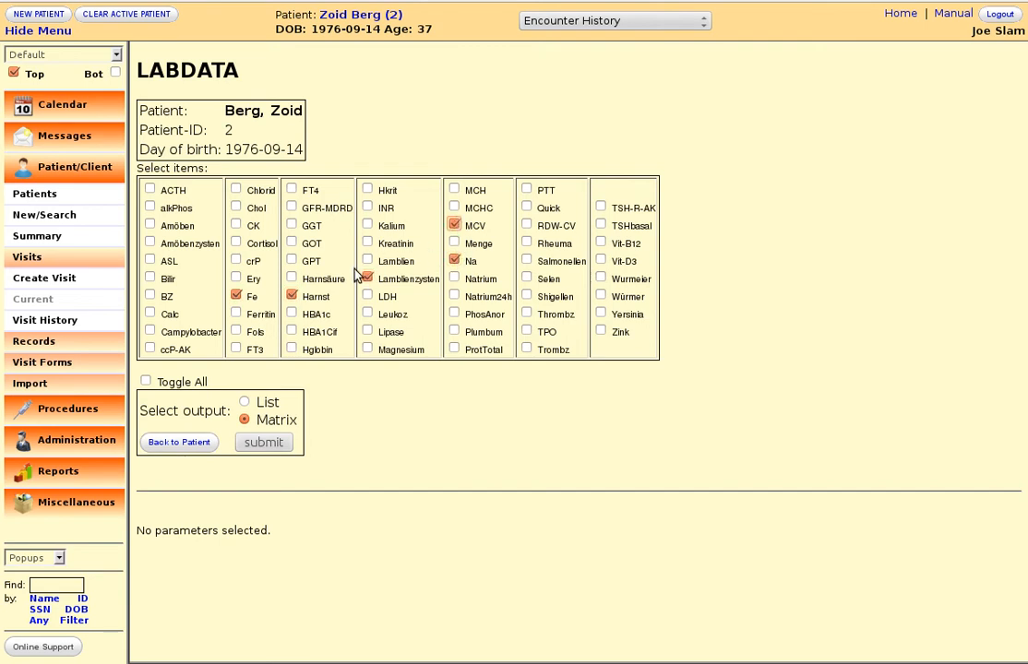
pyautogui.click(144, 381)
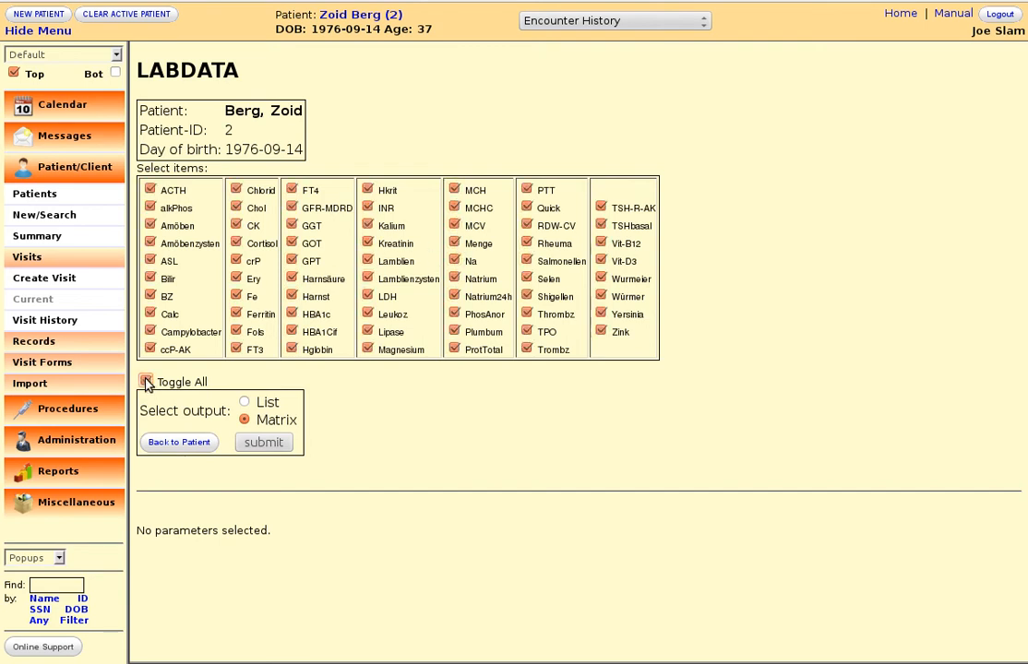
pyautogui.click(146, 380)
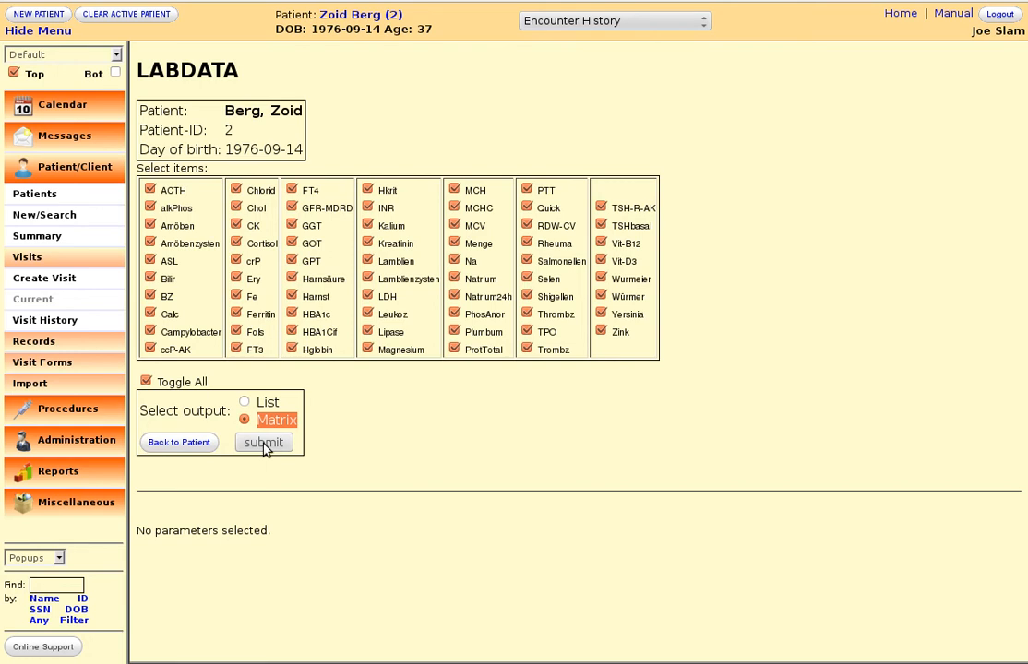
# Step: Submit and review the matrix of lab items with range, unit and values per encounter date
pyautogui.click(262, 443)
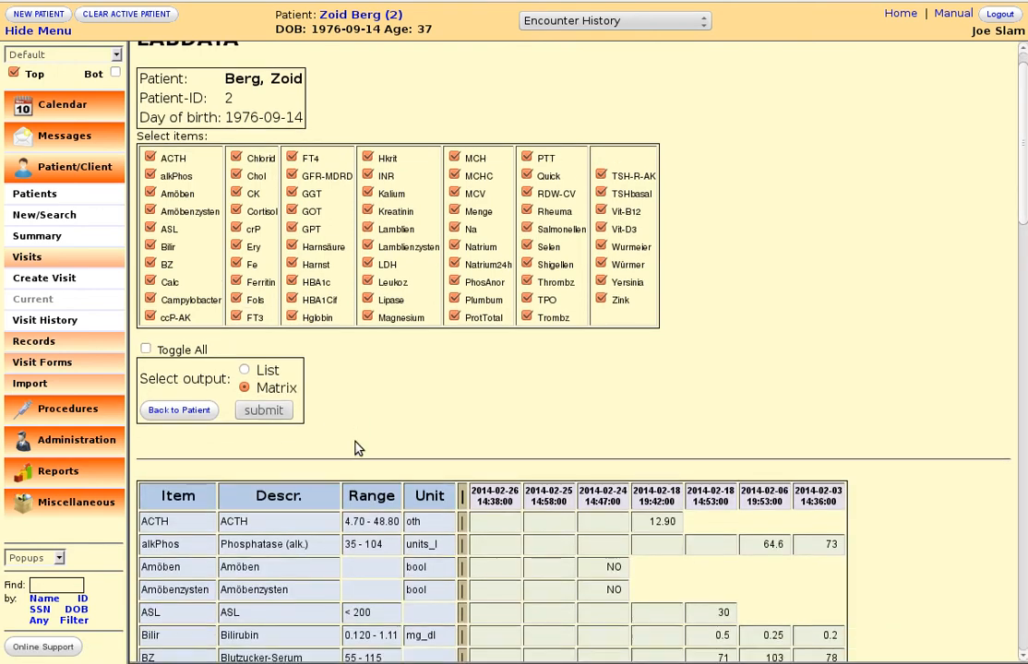
pyautogui.scroll(-3)
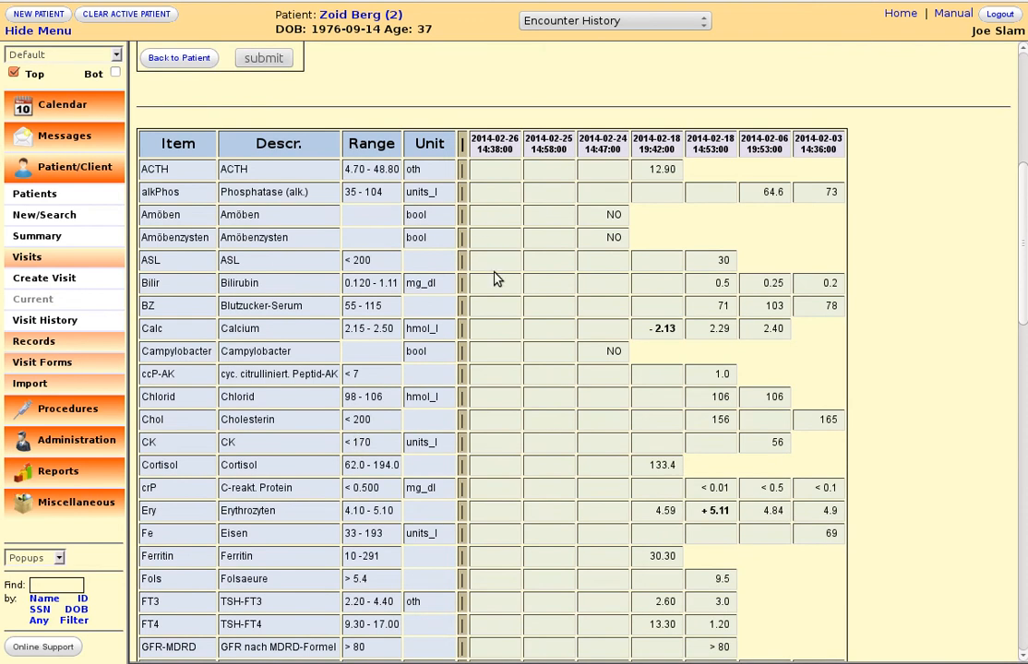
pyautogui.scroll(-3)
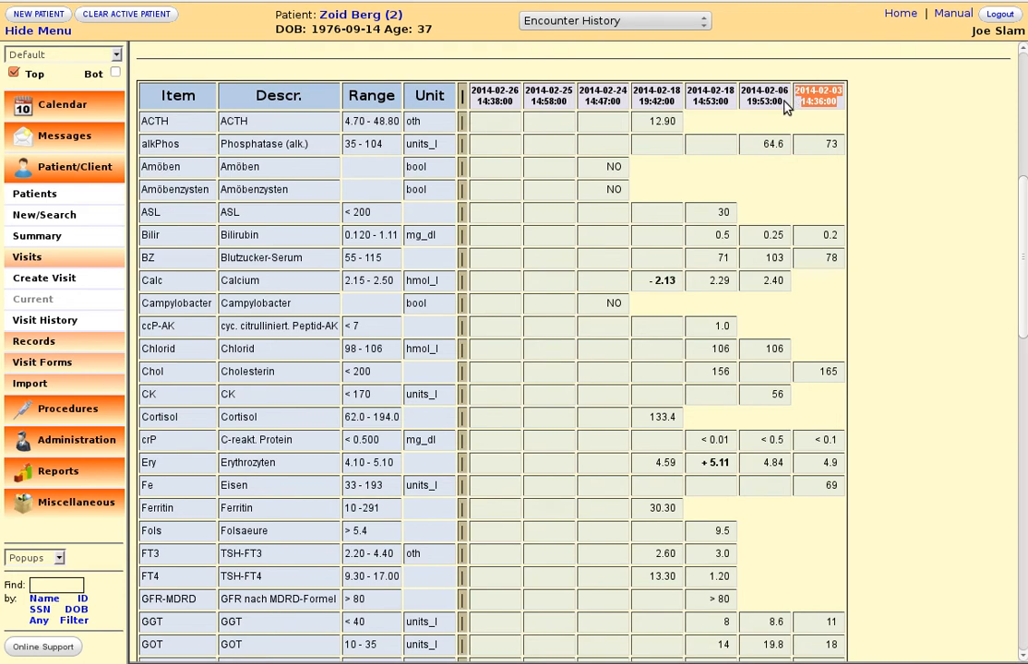
pyautogui.moveTo(668, 100)
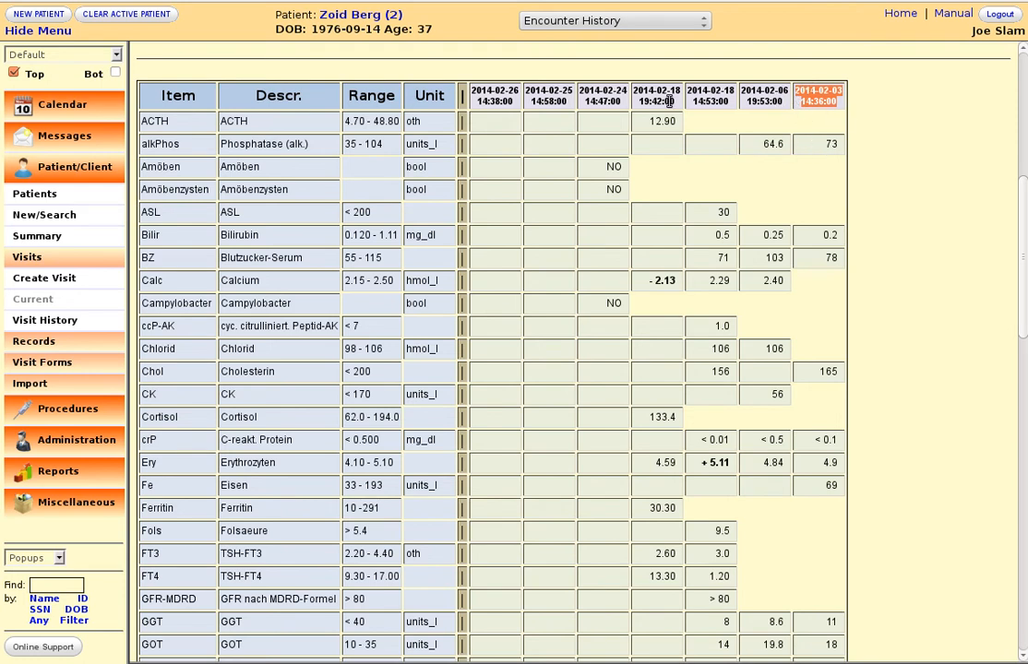
pyautogui.moveTo(539, 244)
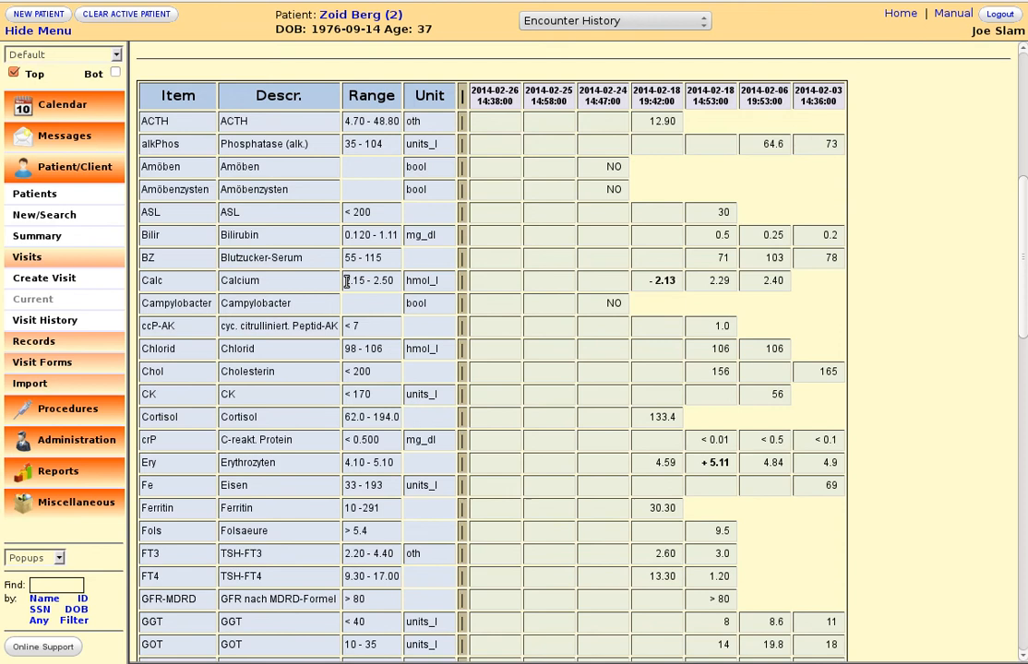
pyautogui.doubleClick(371, 281)
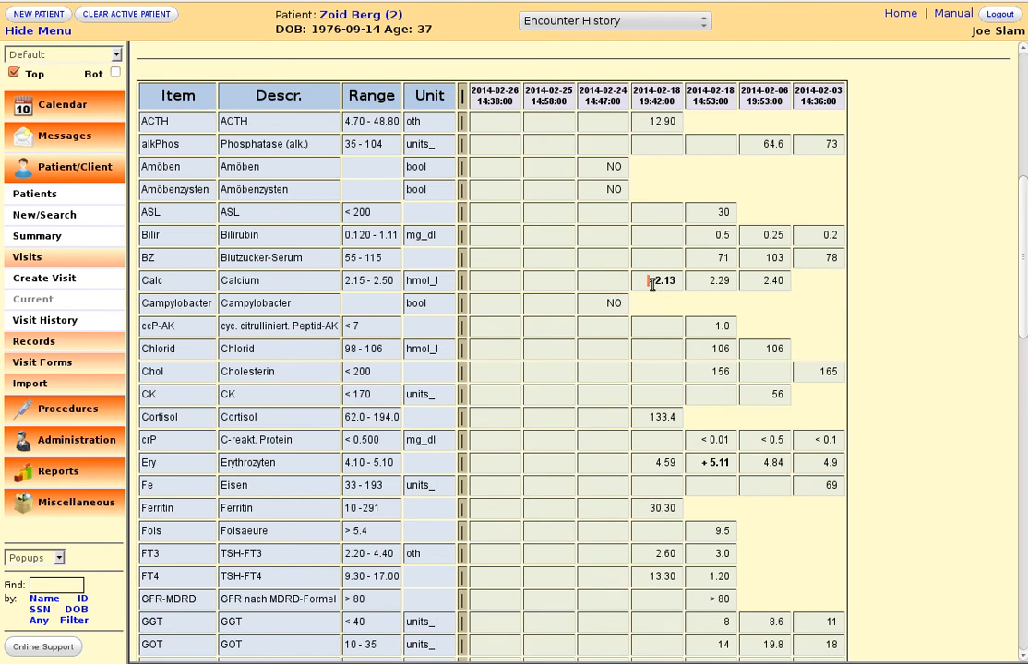
pyautogui.scroll(-3)
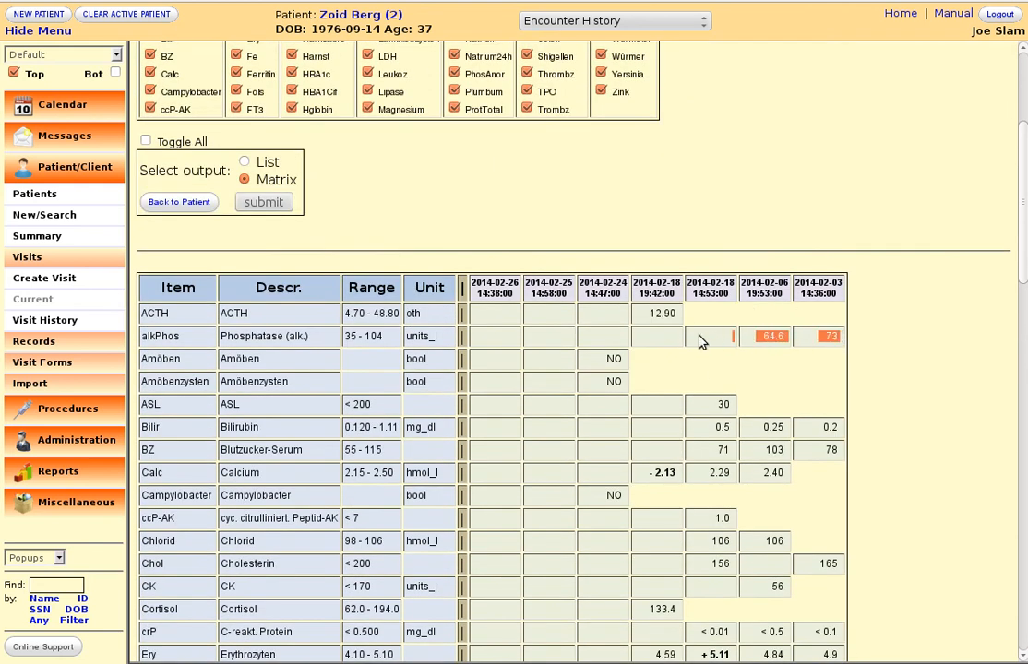
pyautogui.scroll(-3)
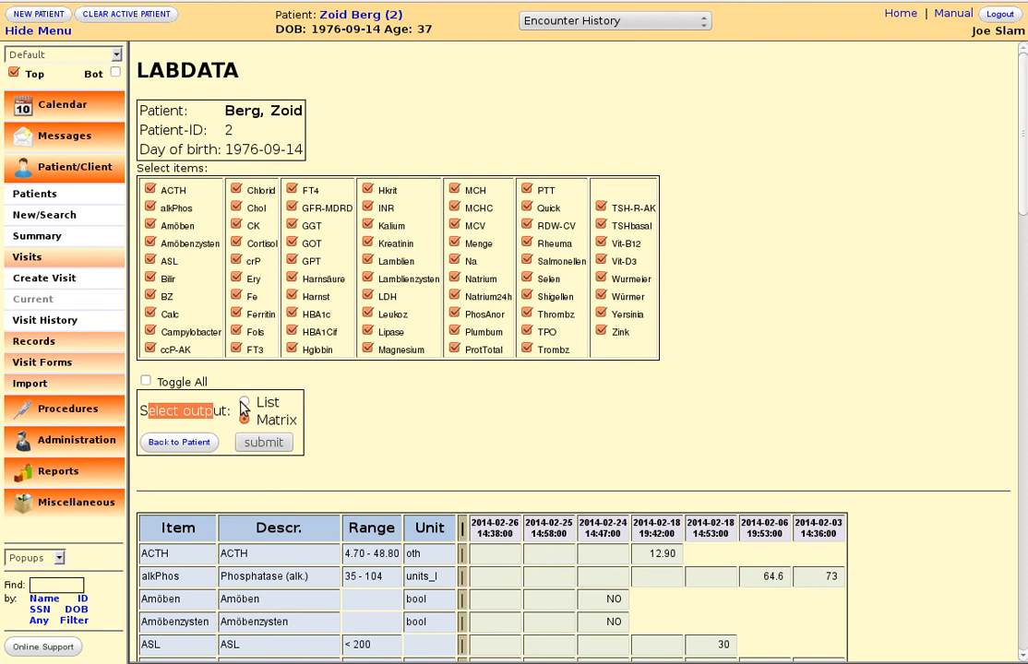
# Step: Switch the output to List and submit to get results grouped by lab item
pyautogui.click(244, 403)
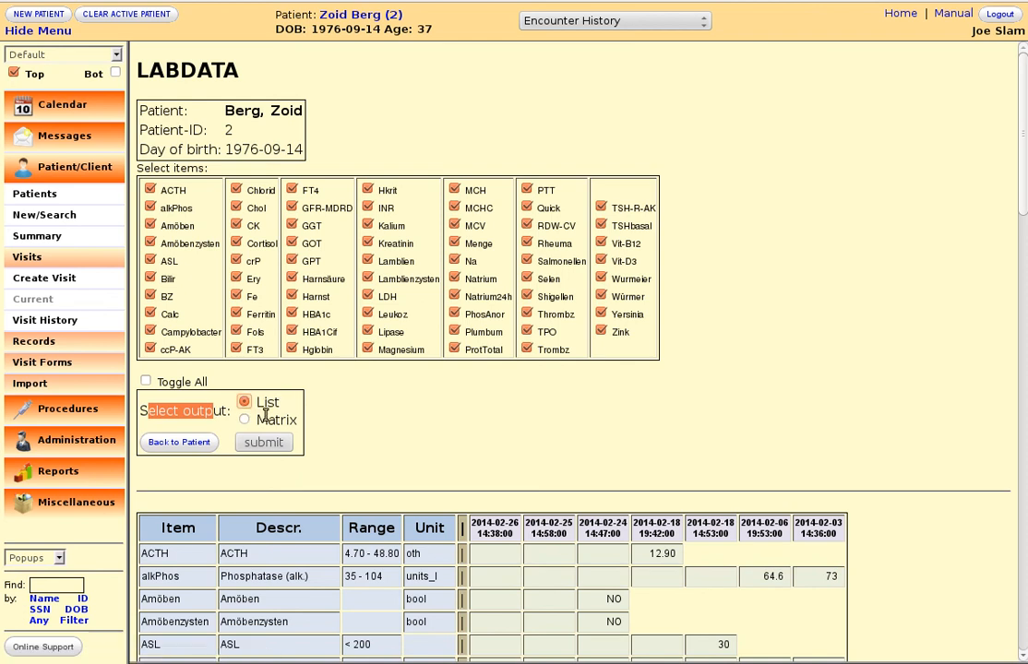
pyautogui.click(264, 443)
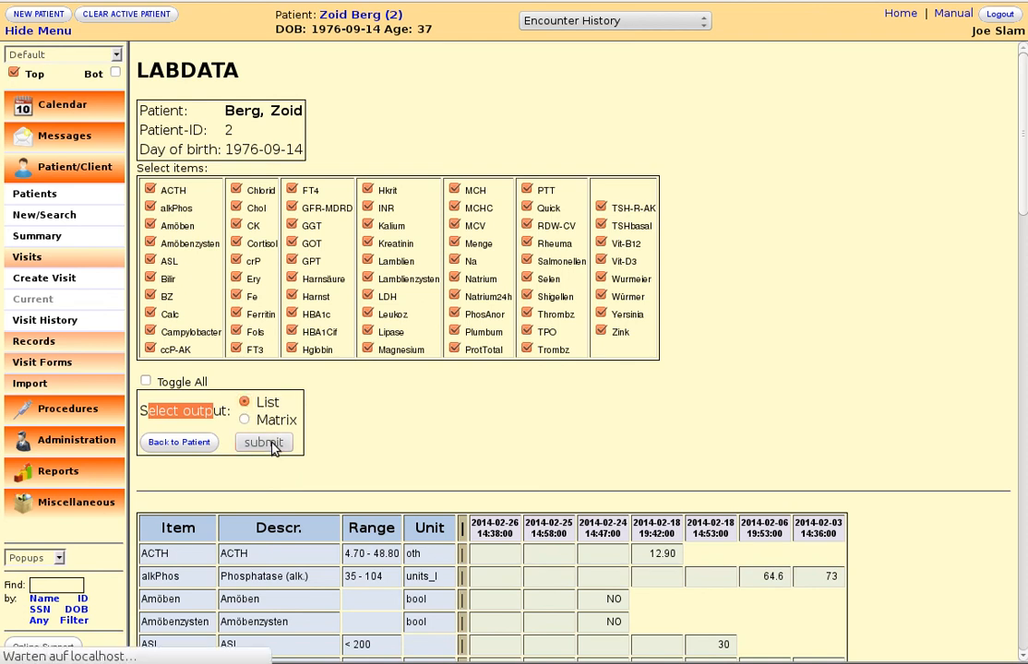
pyautogui.click(262, 443)
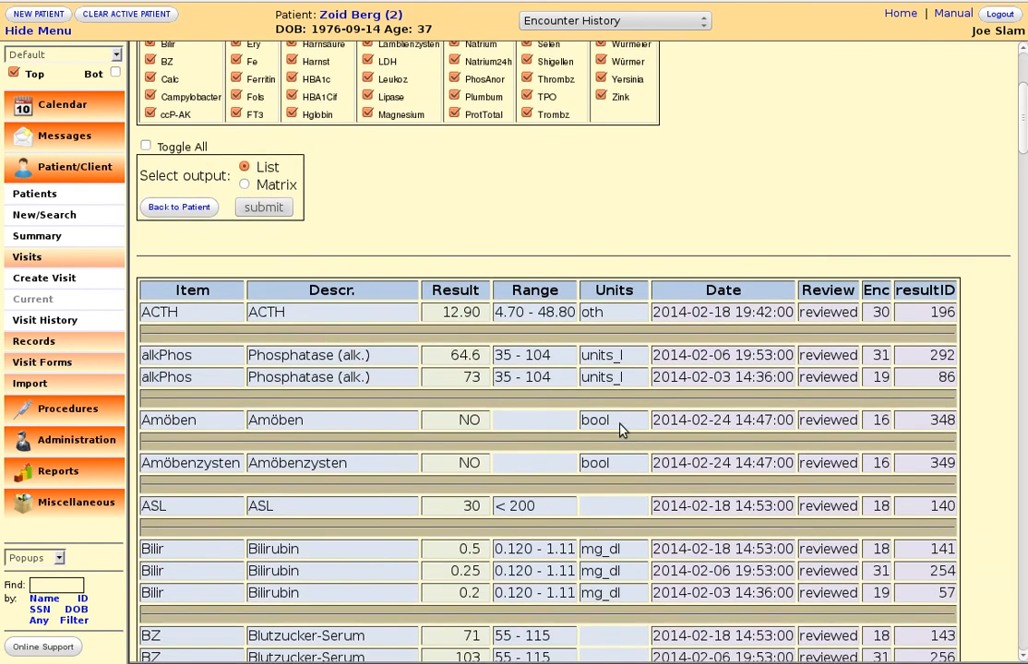
pyautogui.scroll(-3)
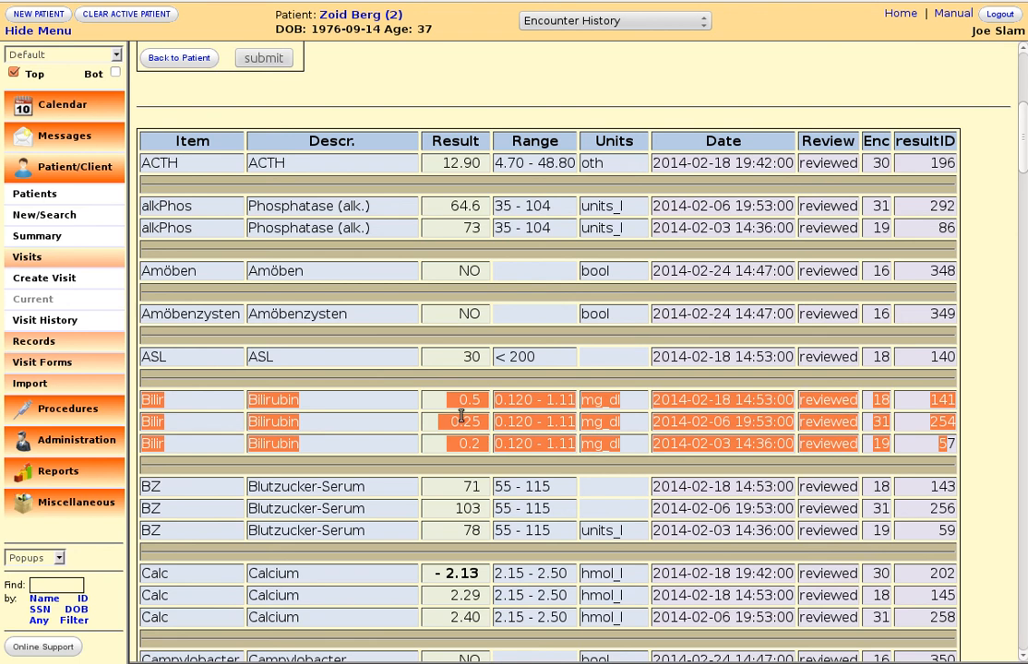
# Step: Review the list rows, clearing the Bilirubin highlight and highlighting the ACTH review status
pyautogui.click(467, 398)
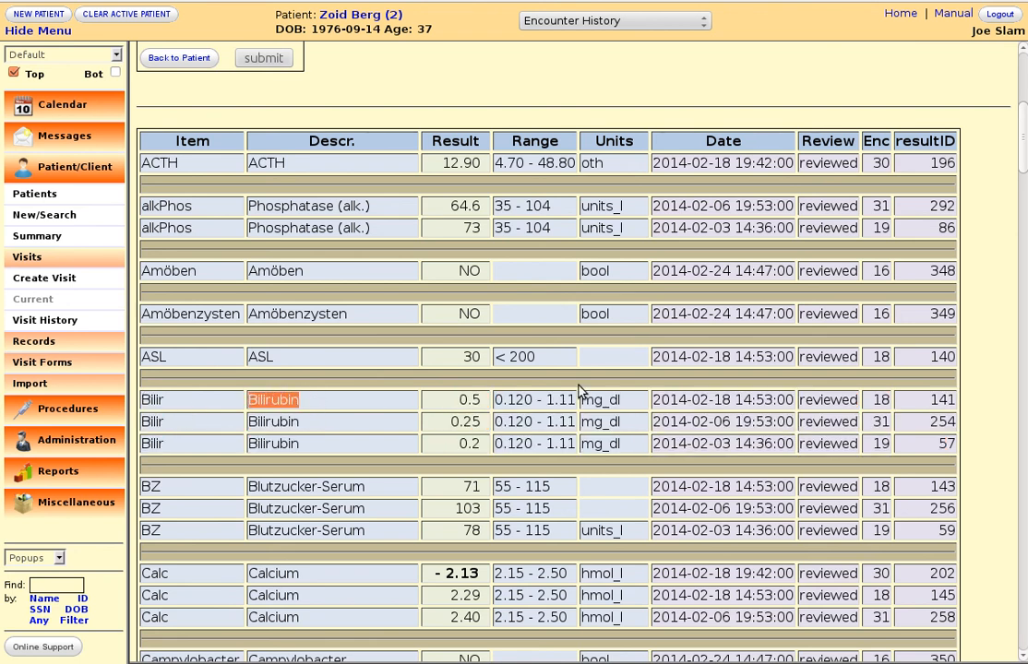
pyautogui.scroll(-3)
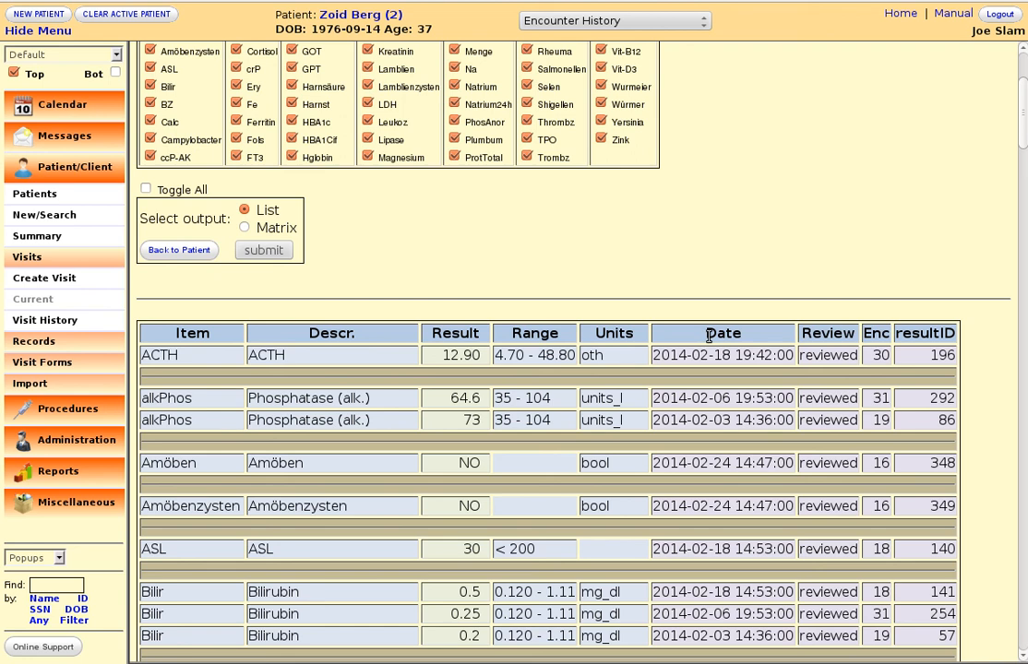
pyautogui.moveTo(657, 354)
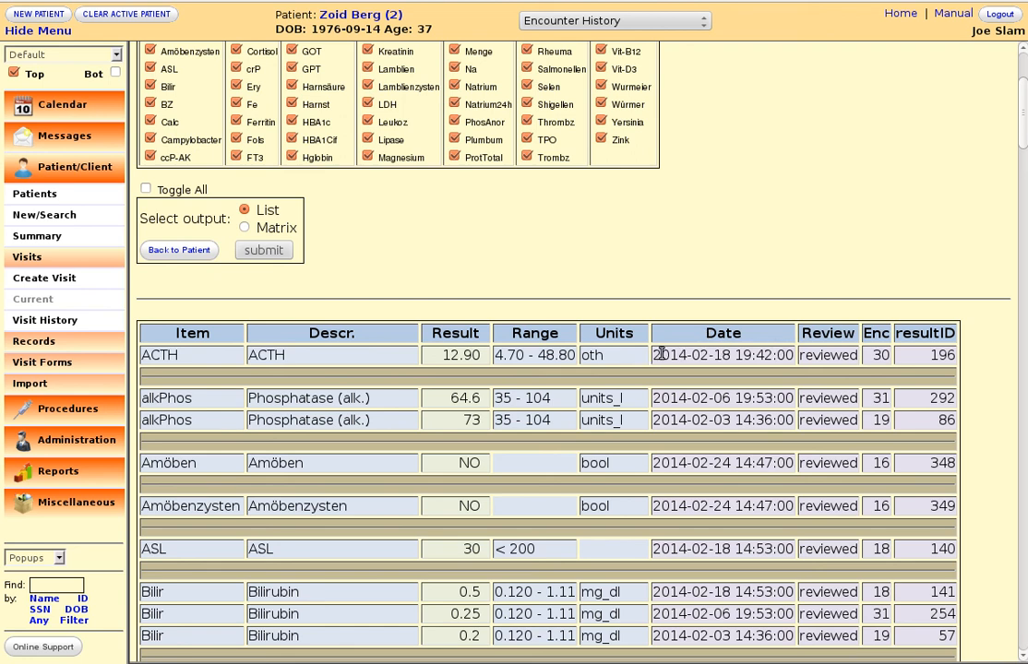
pyautogui.doubleClick(723, 354)
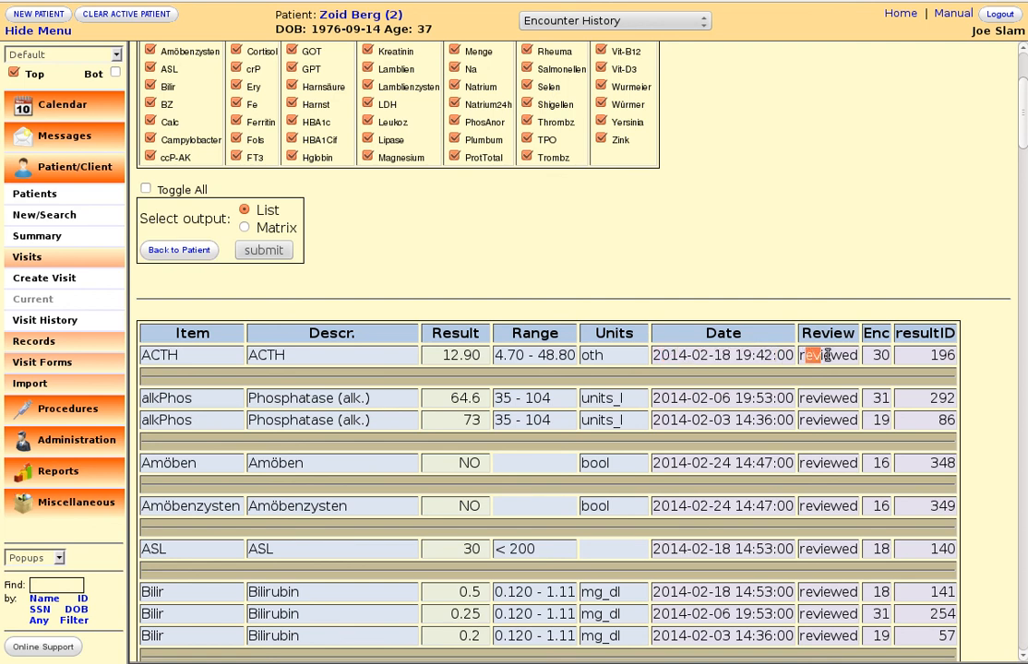
pyautogui.doubleClick(826, 355)
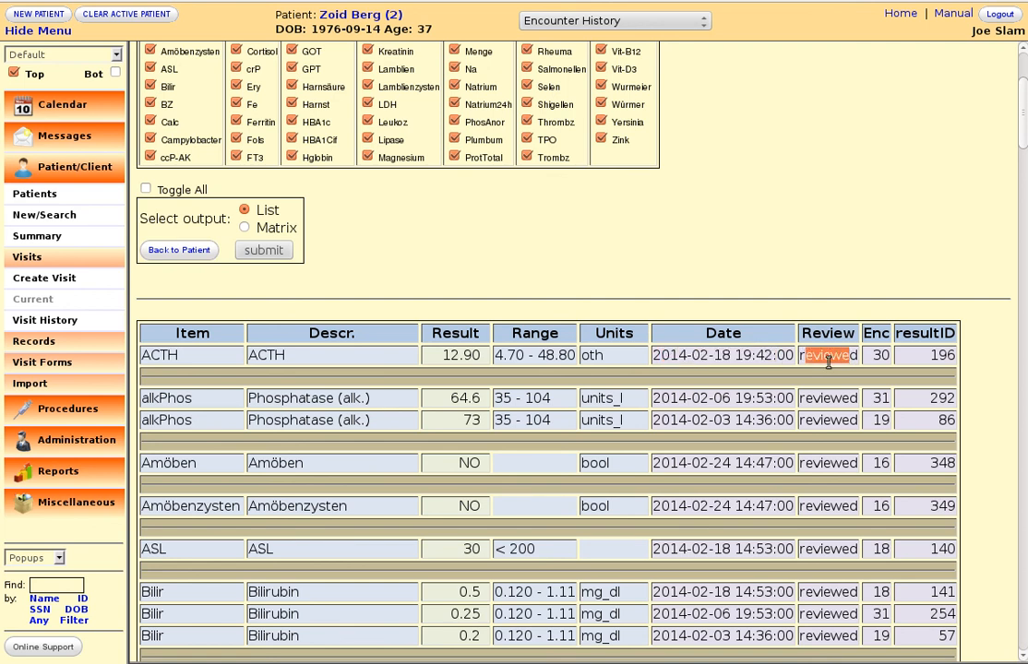